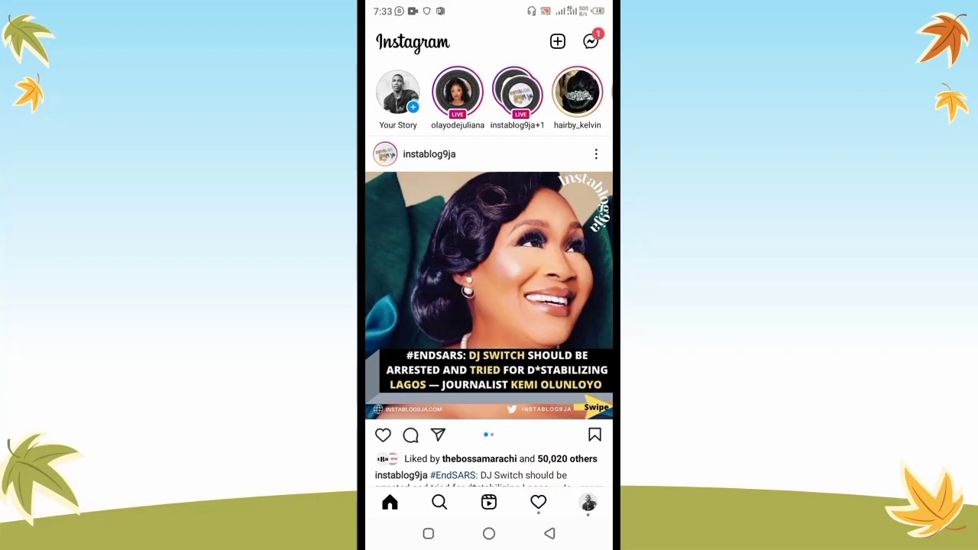
Scroll down the home feed toward the zik.042 conversation.
{"action": "scroll", "scroll_direction": "down", "scroll_amount": 3}
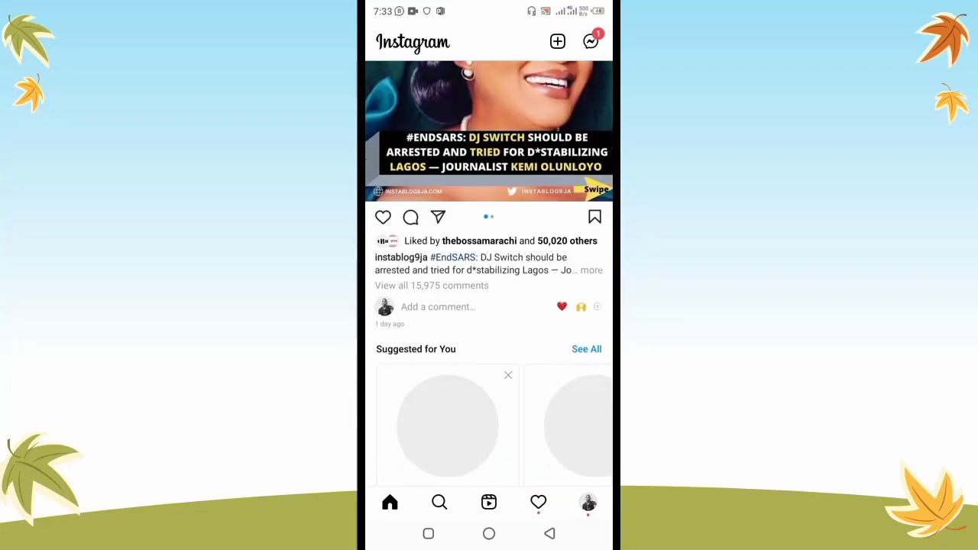
{"action": "scroll", "scroll_direction": "down", "scroll_amount": 3}
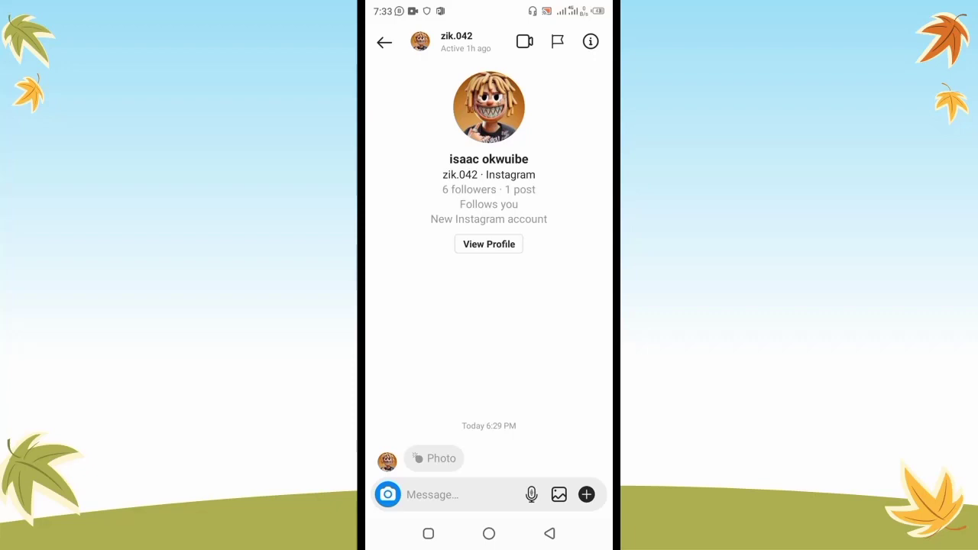
Load the blue car photo from the gallery into the chat camera.
{"action": "left_click", "coordinate": [388, 494]}
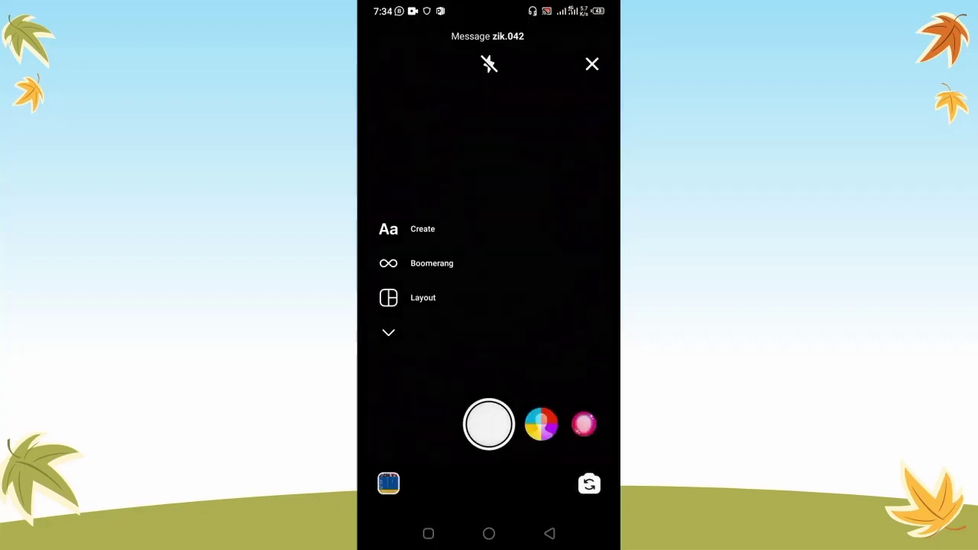
{"action": "left_click", "coordinate": [388, 483]}
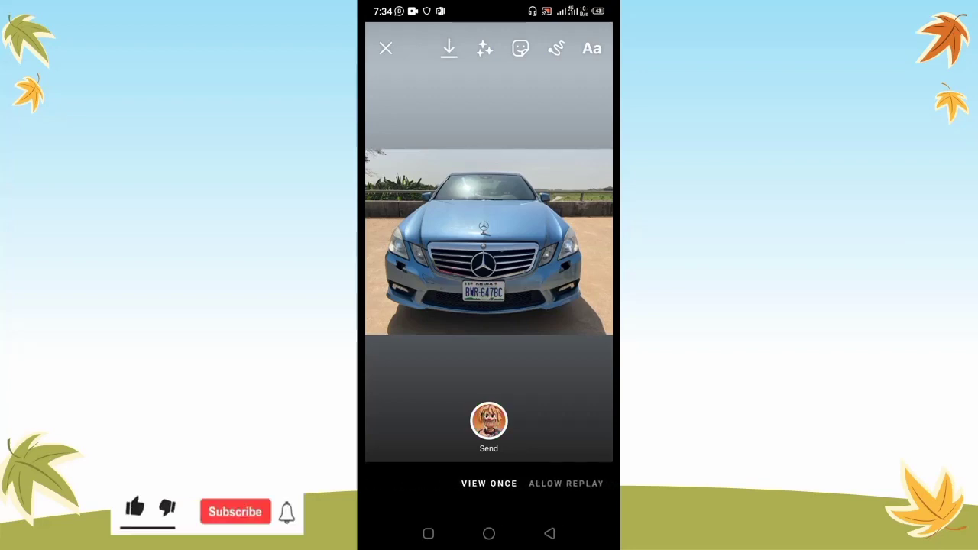
{"action": "left_click", "coordinate": [135, 506]}
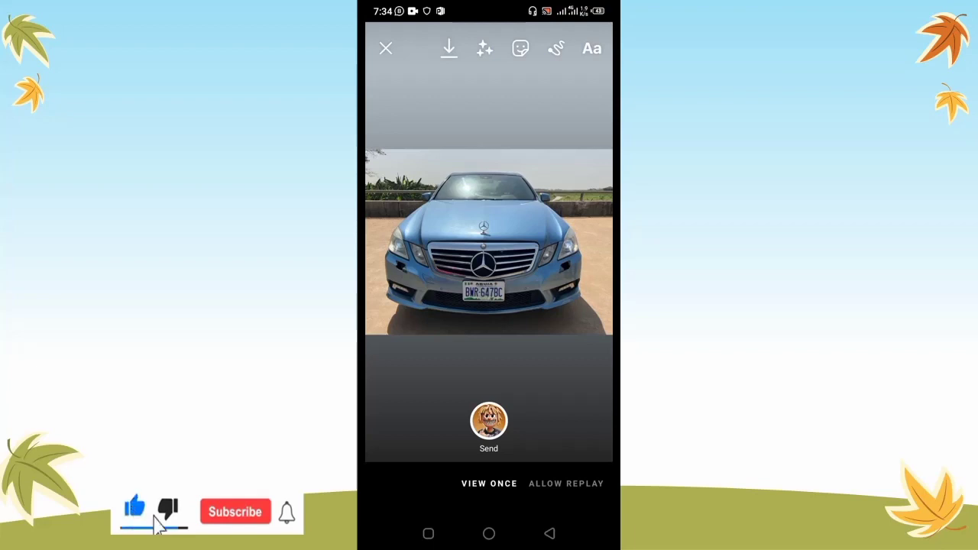
{"action": "left_click", "coordinate": [234, 511]}
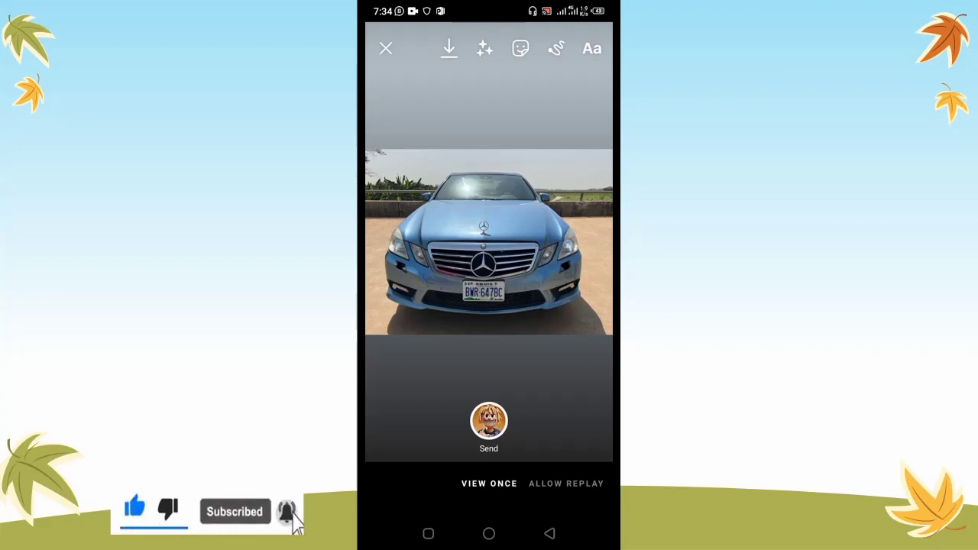
{"action": "left_click", "coordinate": [287, 511]}
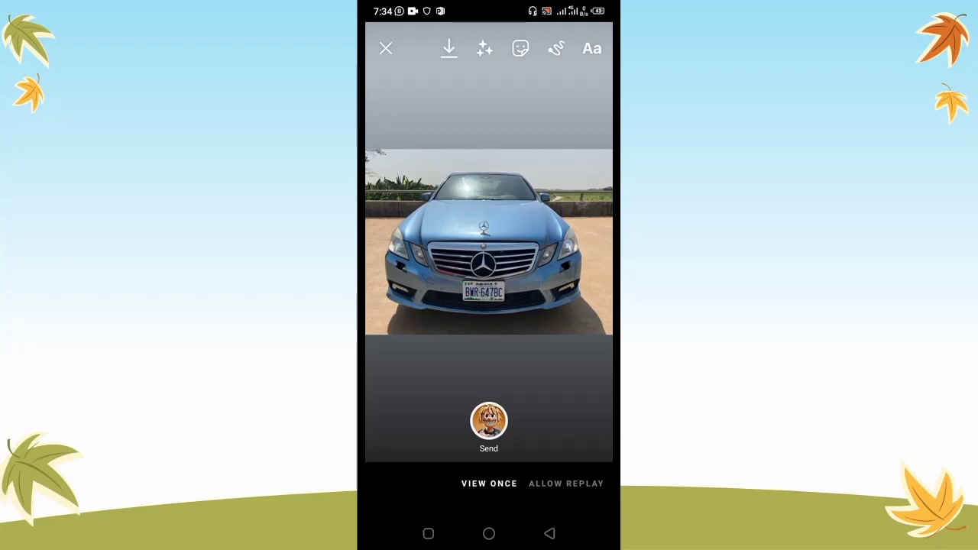
{"action": "left_click", "coordinate": [488, 424]}
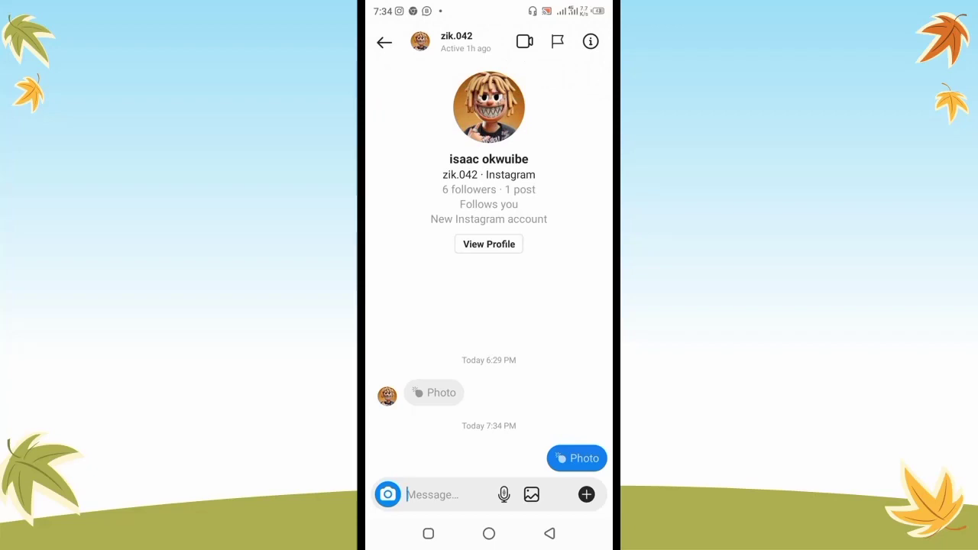
Return to the profile and switch to the zik.042 account.
{"action": "left_click", "coordinate": [384, 42]}
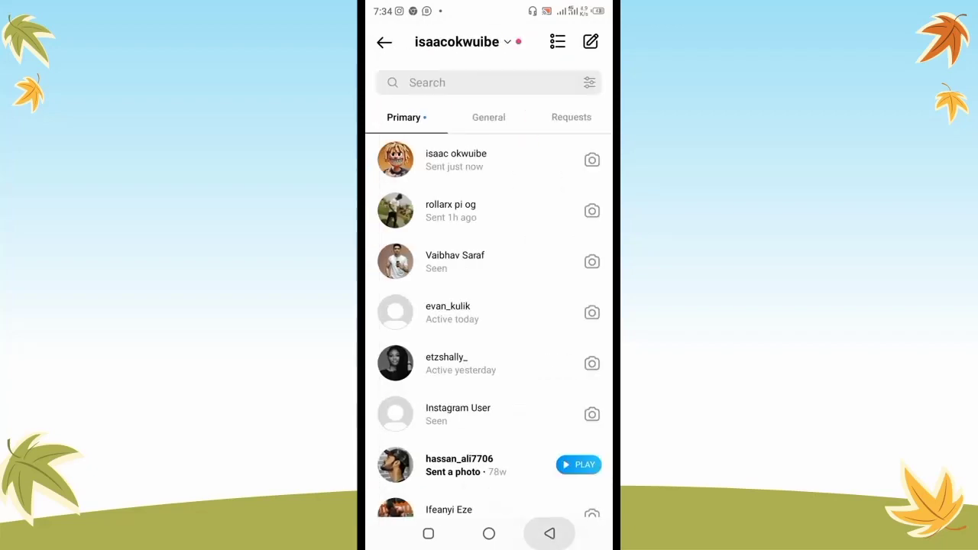
{"action": "left_click", "coordinate": [385, 41]}
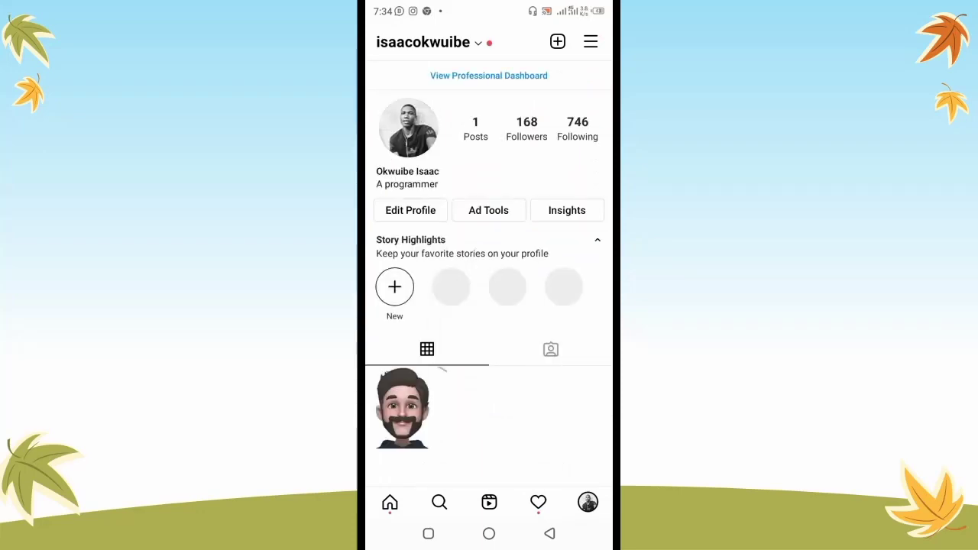
{"action": "left_click", "coordinate": [549, 533]}
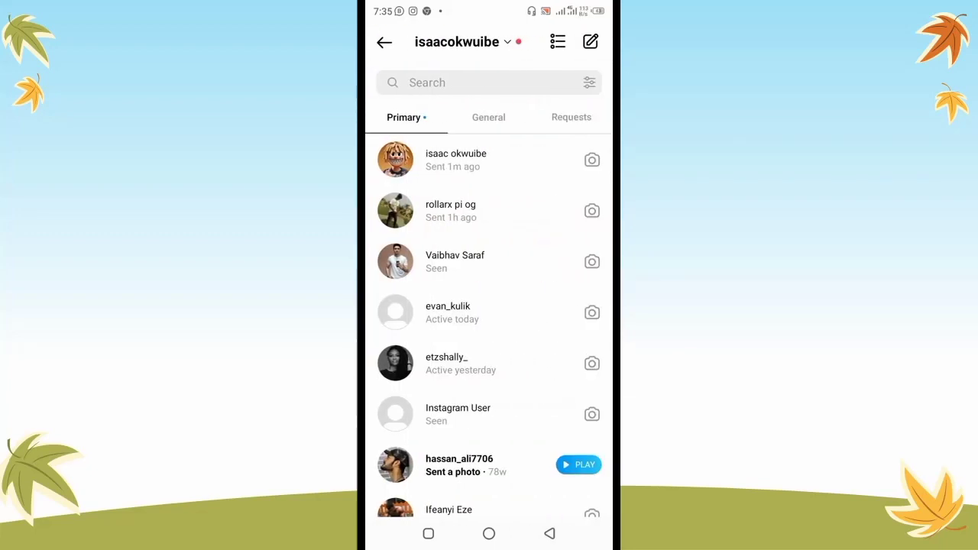
{"action": "left_click", "coordinate": [456, 159]}
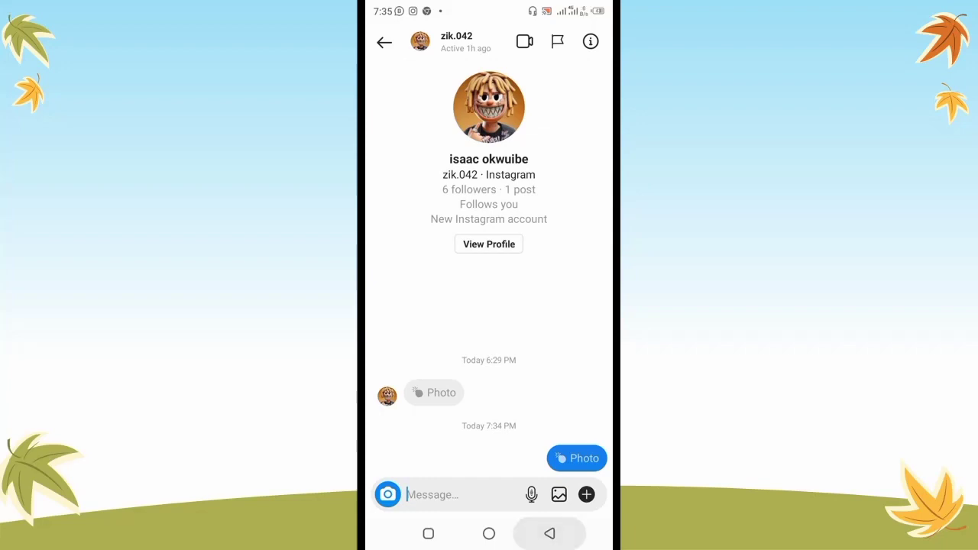
{"action": "left_click", "coordinate": [383, 42]}
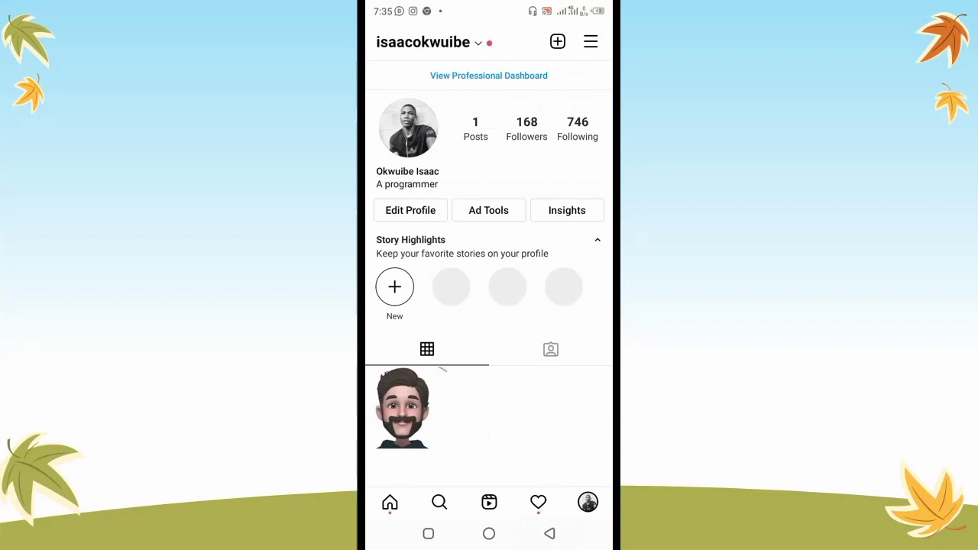
{"action": "left_click", "coordinate": [390, 502]}
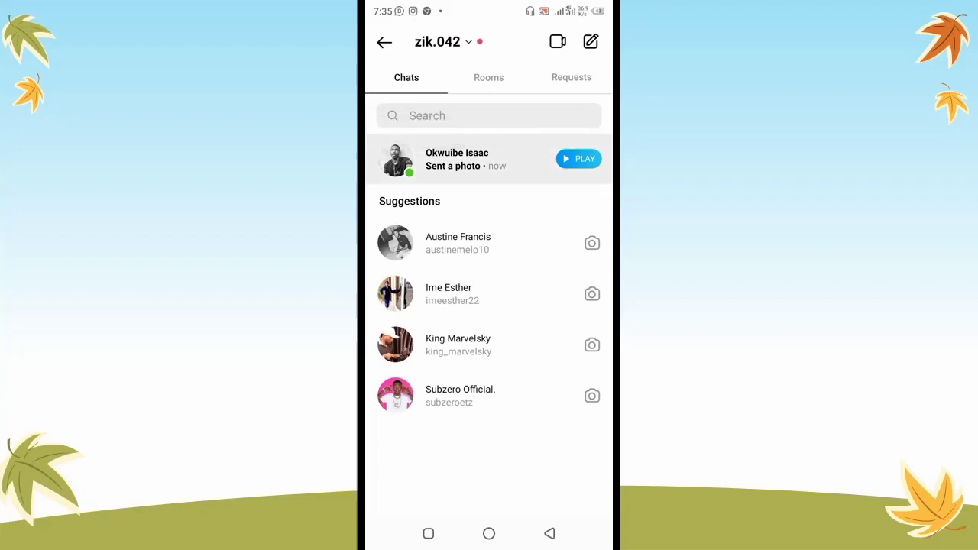
{"action": "left_click", "coordinate": [456, 159]}
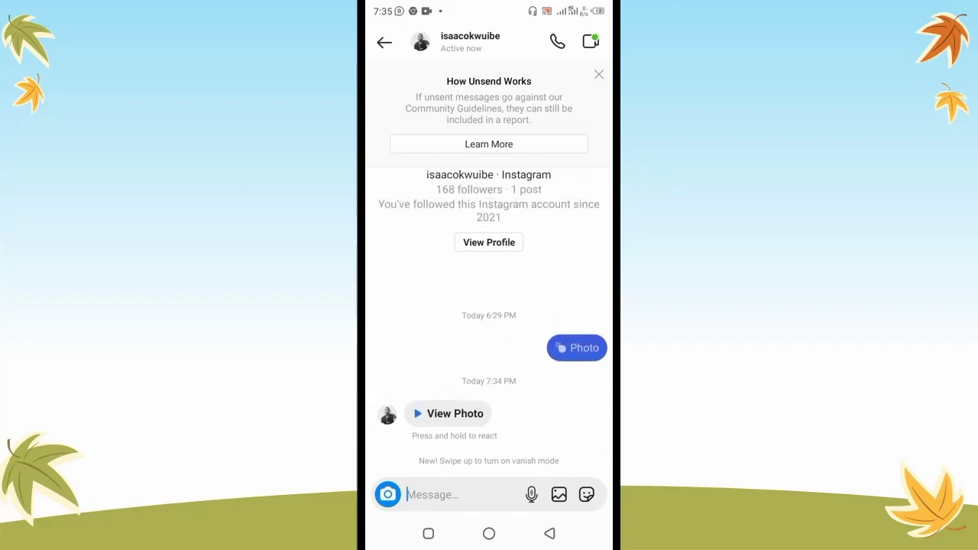
{"action": "left_click", "coordinate": [454, 414]}
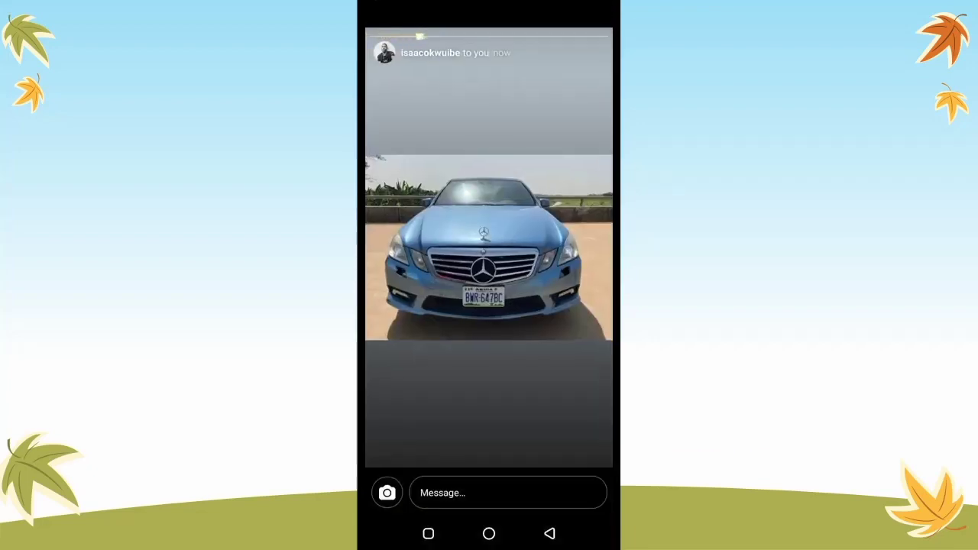